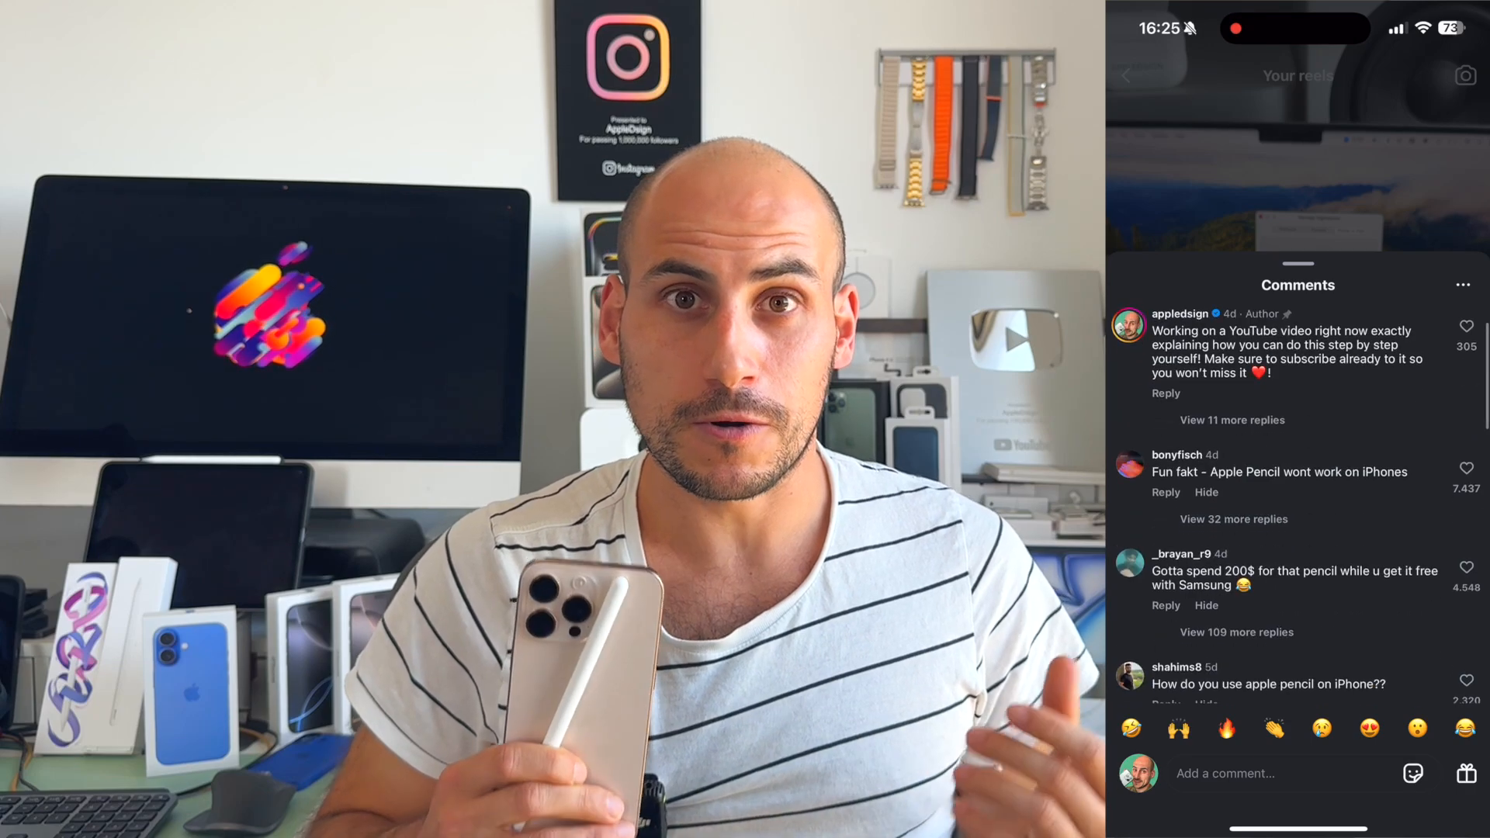
# Step: Launch Preview from Alfred with "prev" and cancel the Open dialog so no document loads
pyautogui.scroll(-3)
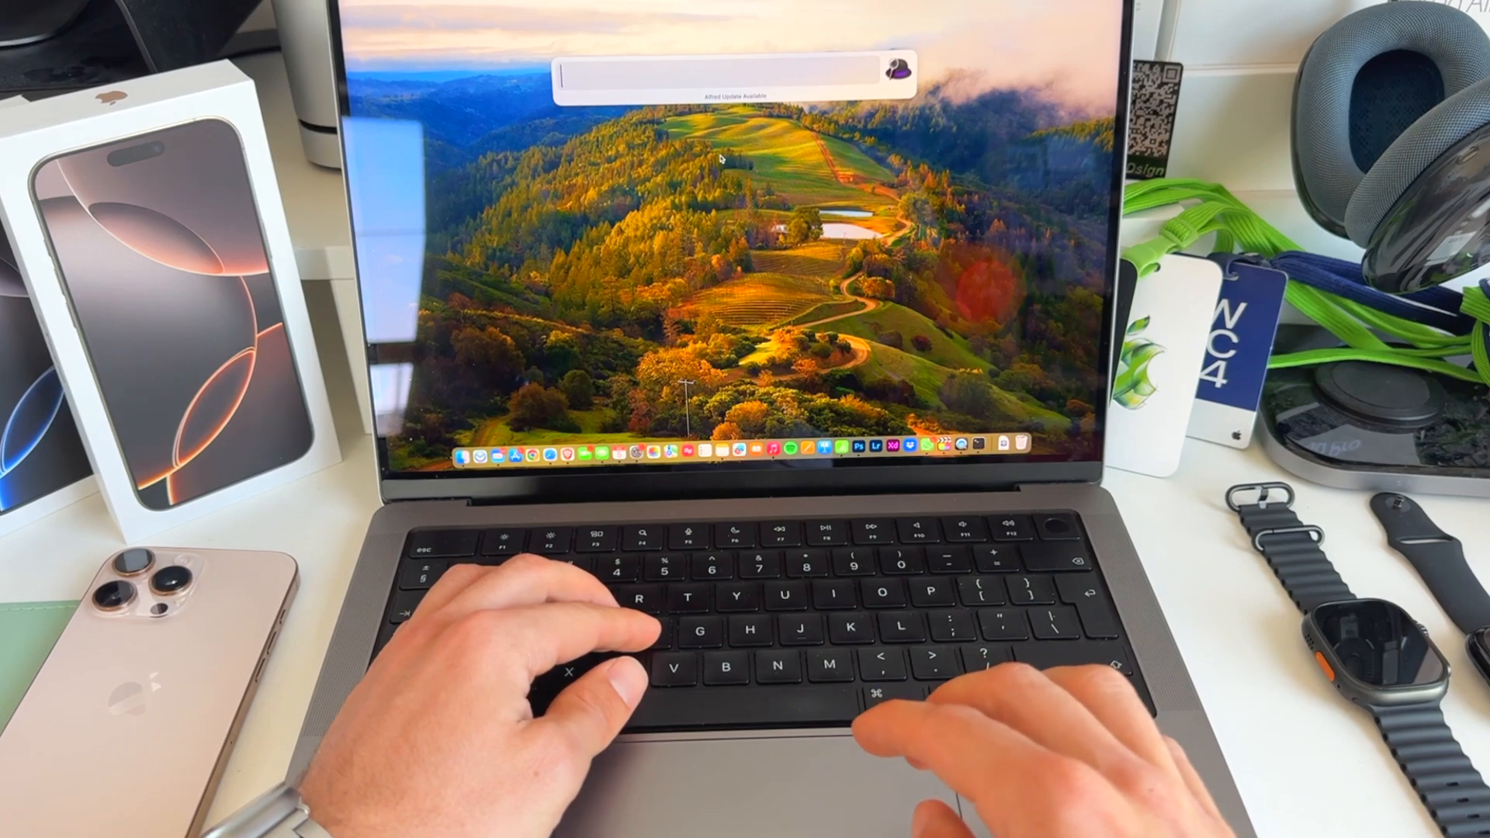
pyautogui.write('prev')
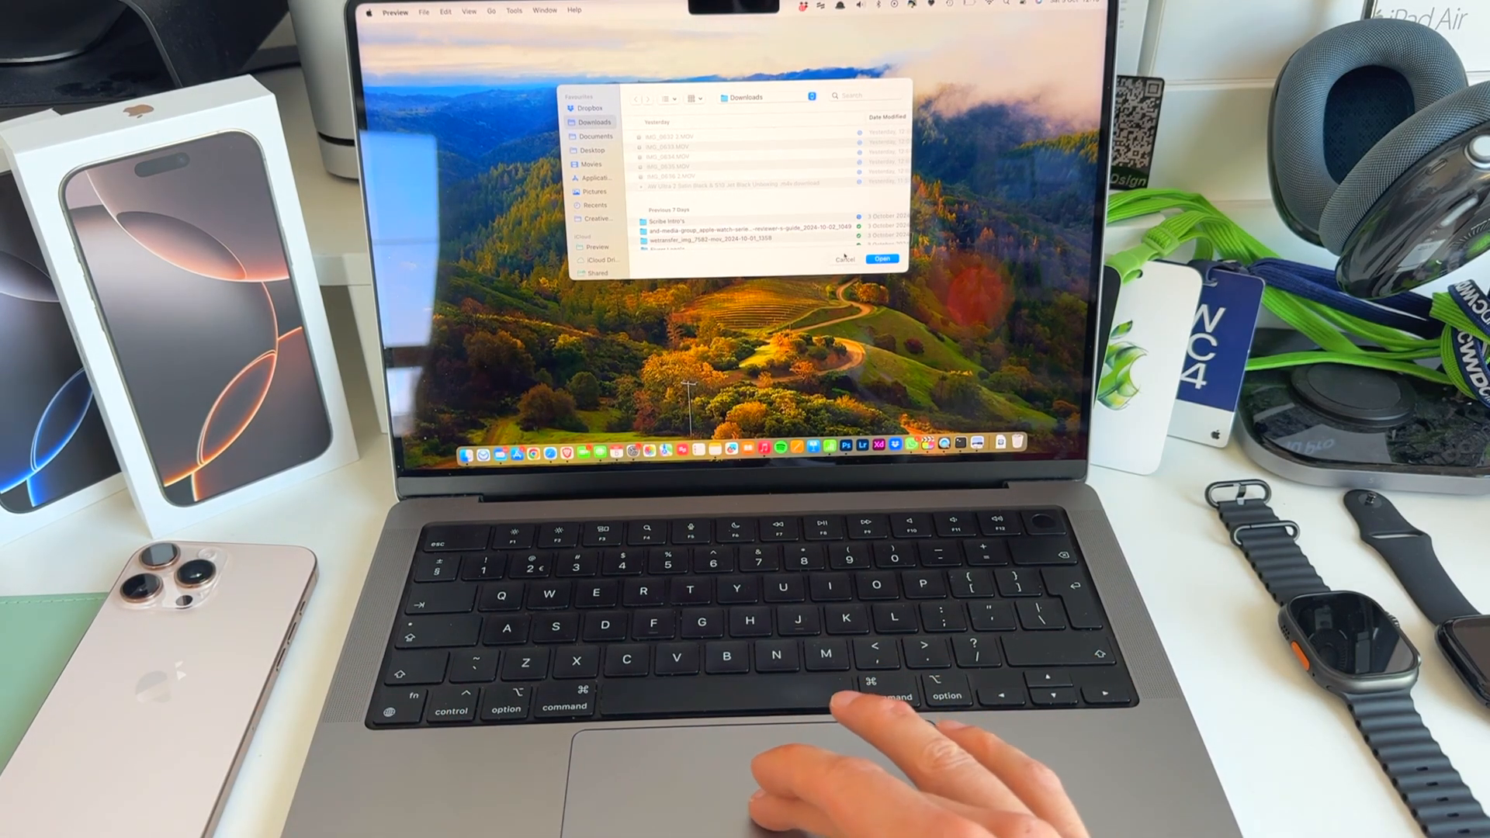
pyautogui.click(845, 259)
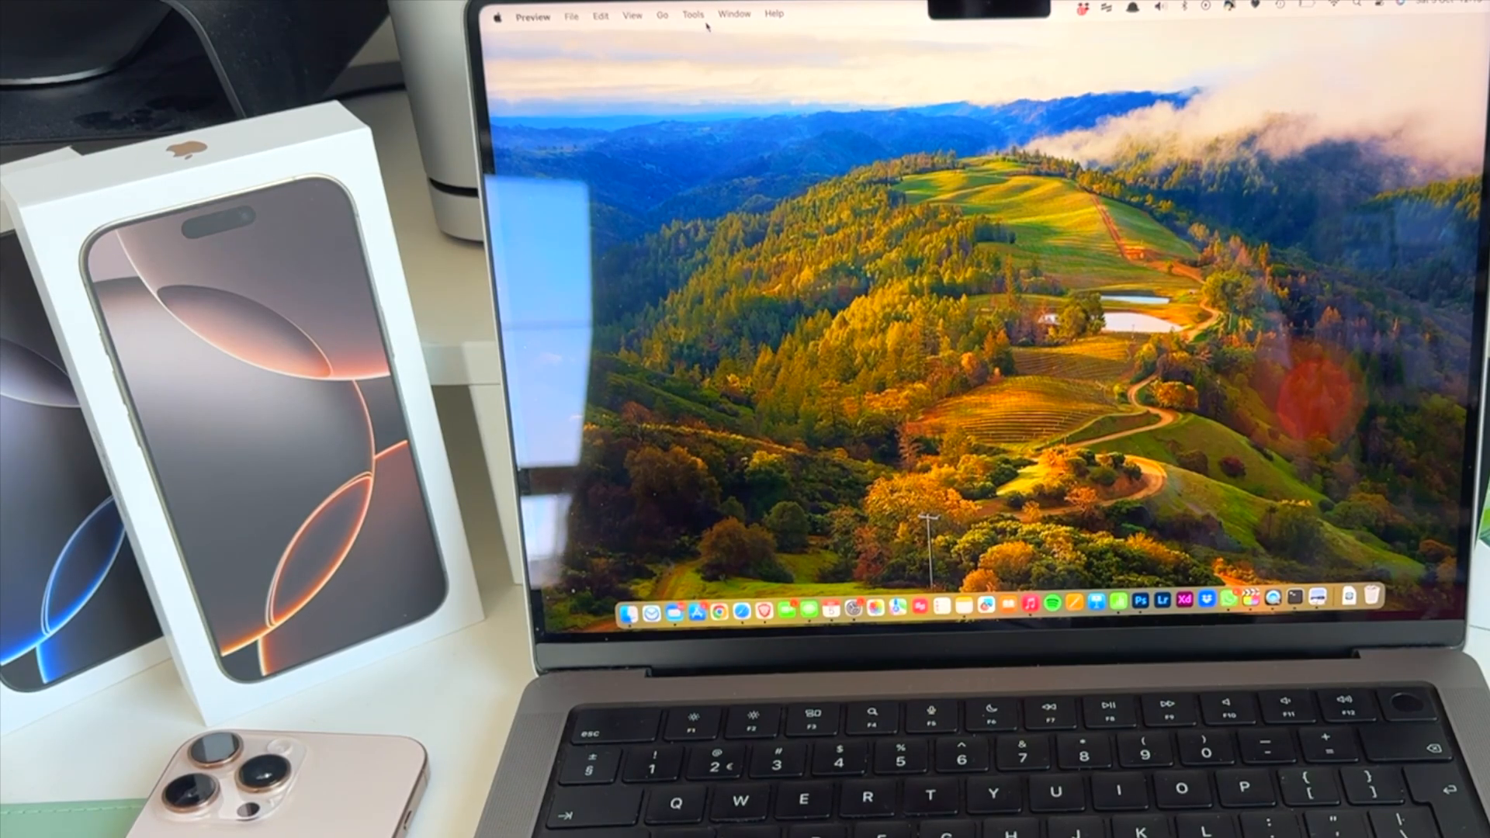
# Step: Reach Manage Signatures from Tools > Annotate > Signature to see the saved signature
pyautogui.click(692, 14)
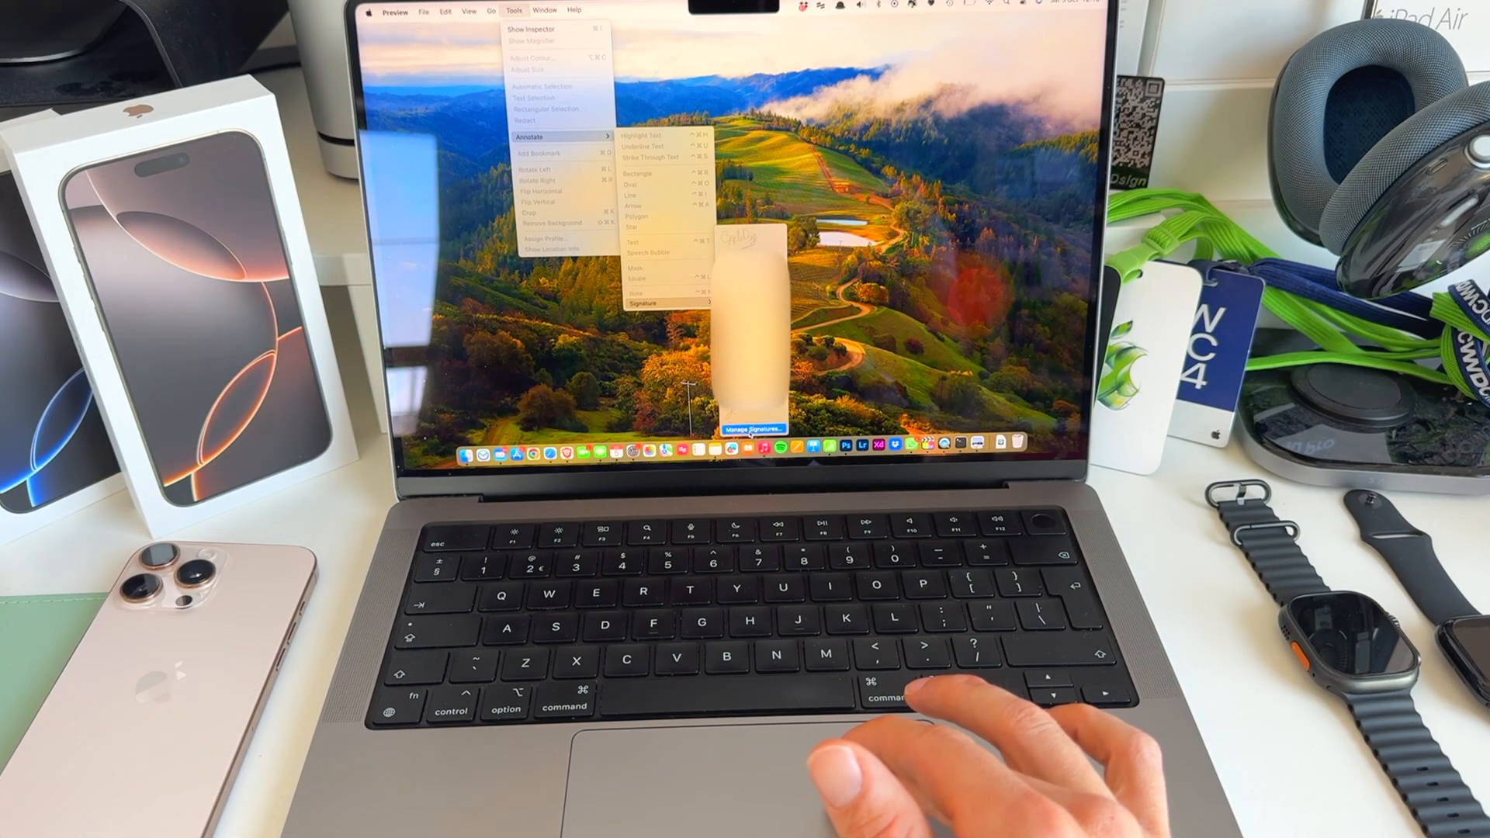
pyautogui.click(644, 303)
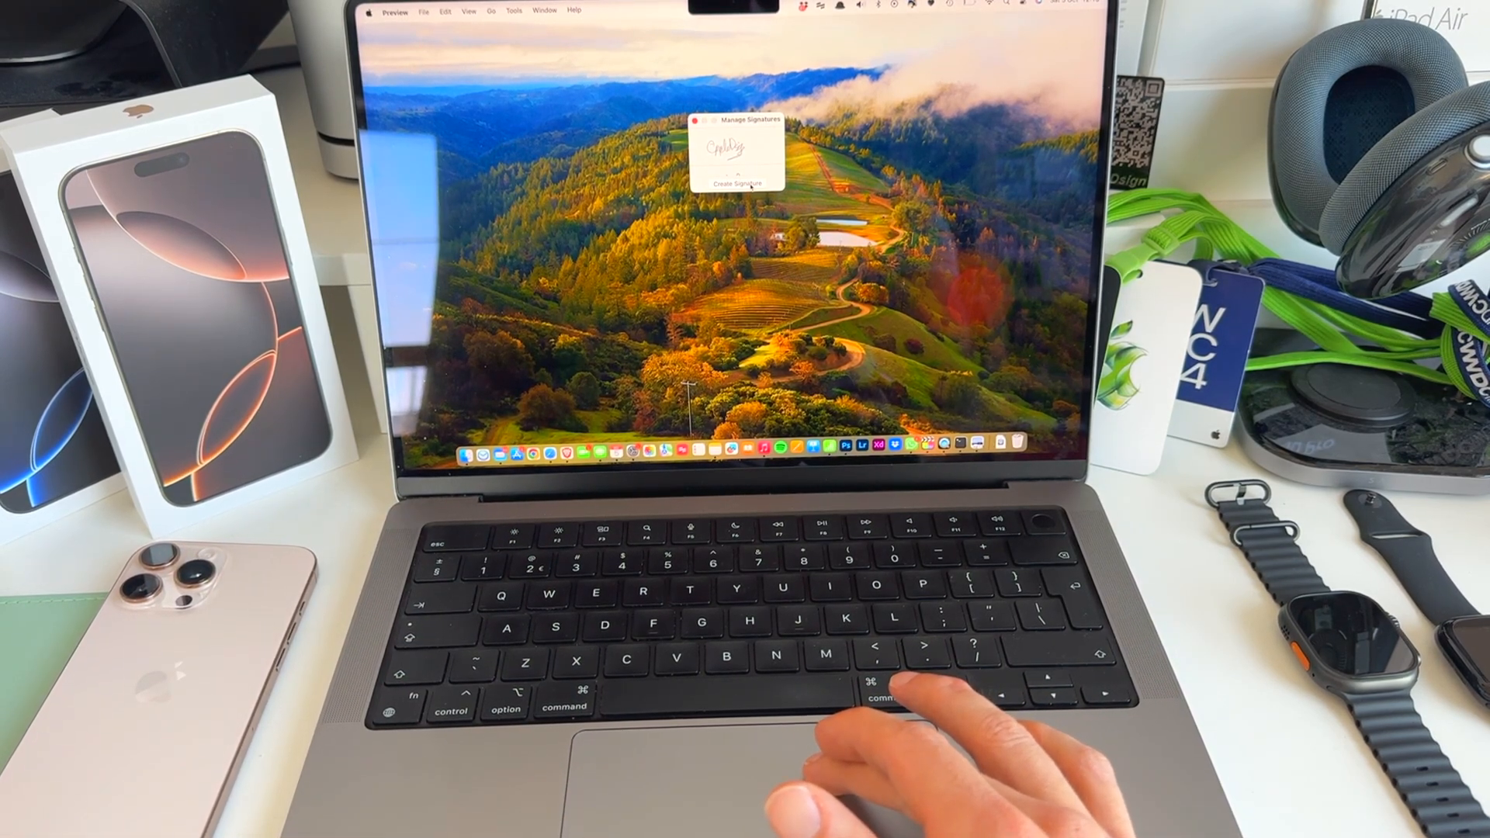
# Step: Begin creating a new signature set to be drawn on an iPhone or iPad
pyautogui.click(734, 183)
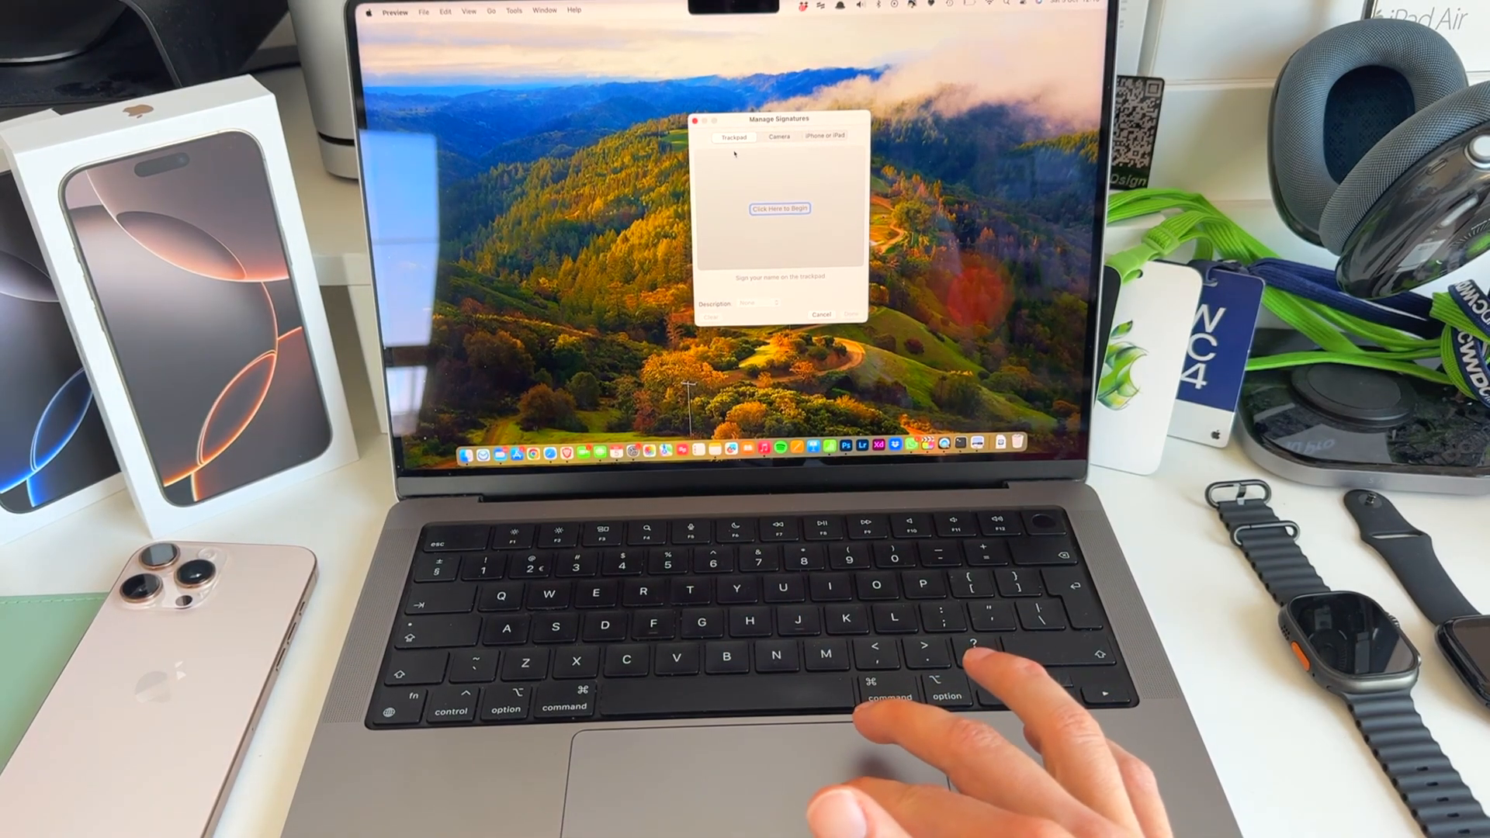
pyautogui.moveTo(950, 684)
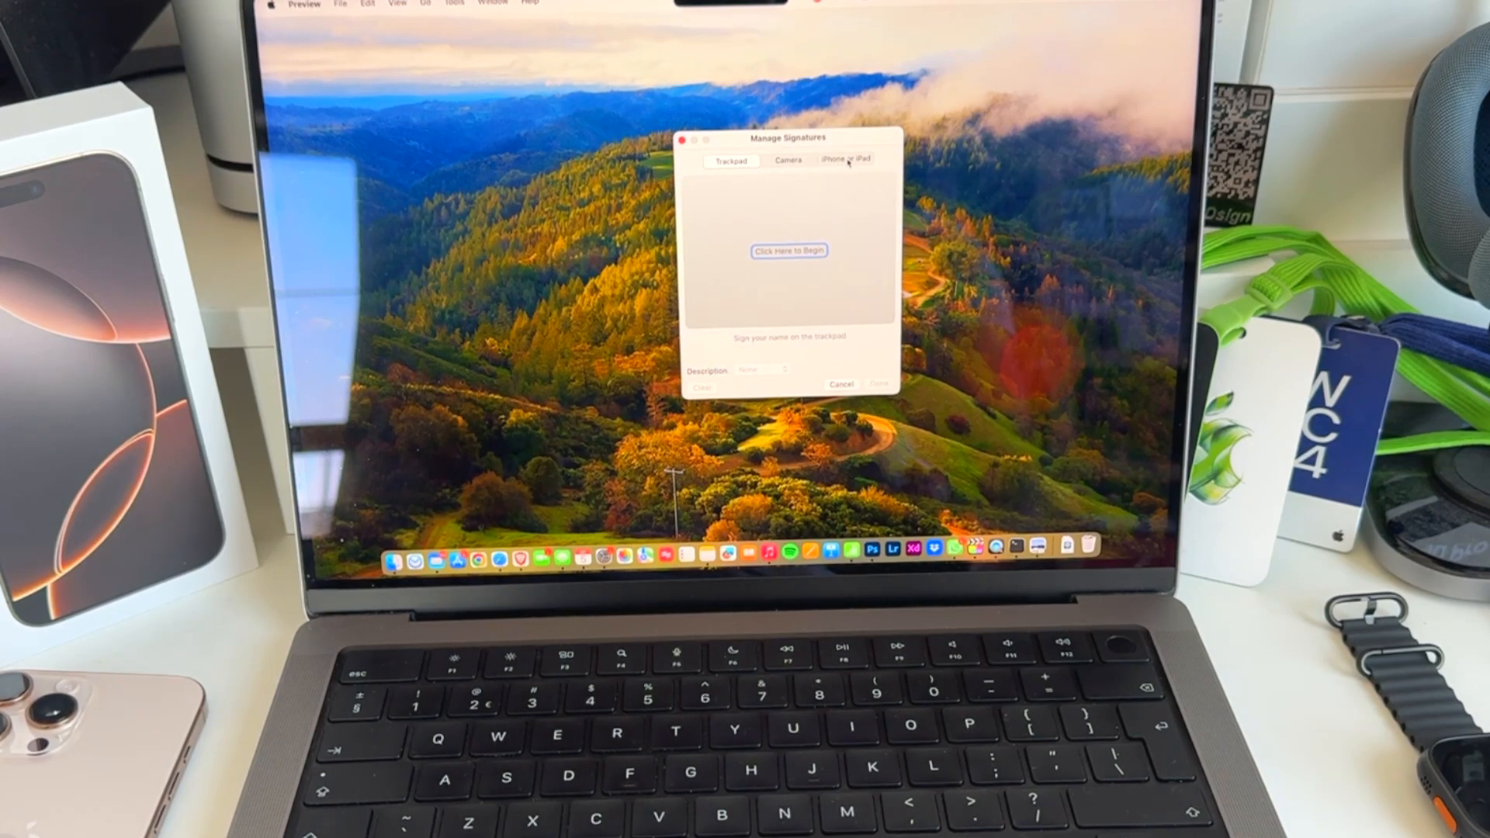
pyautogui.click(846, 159)
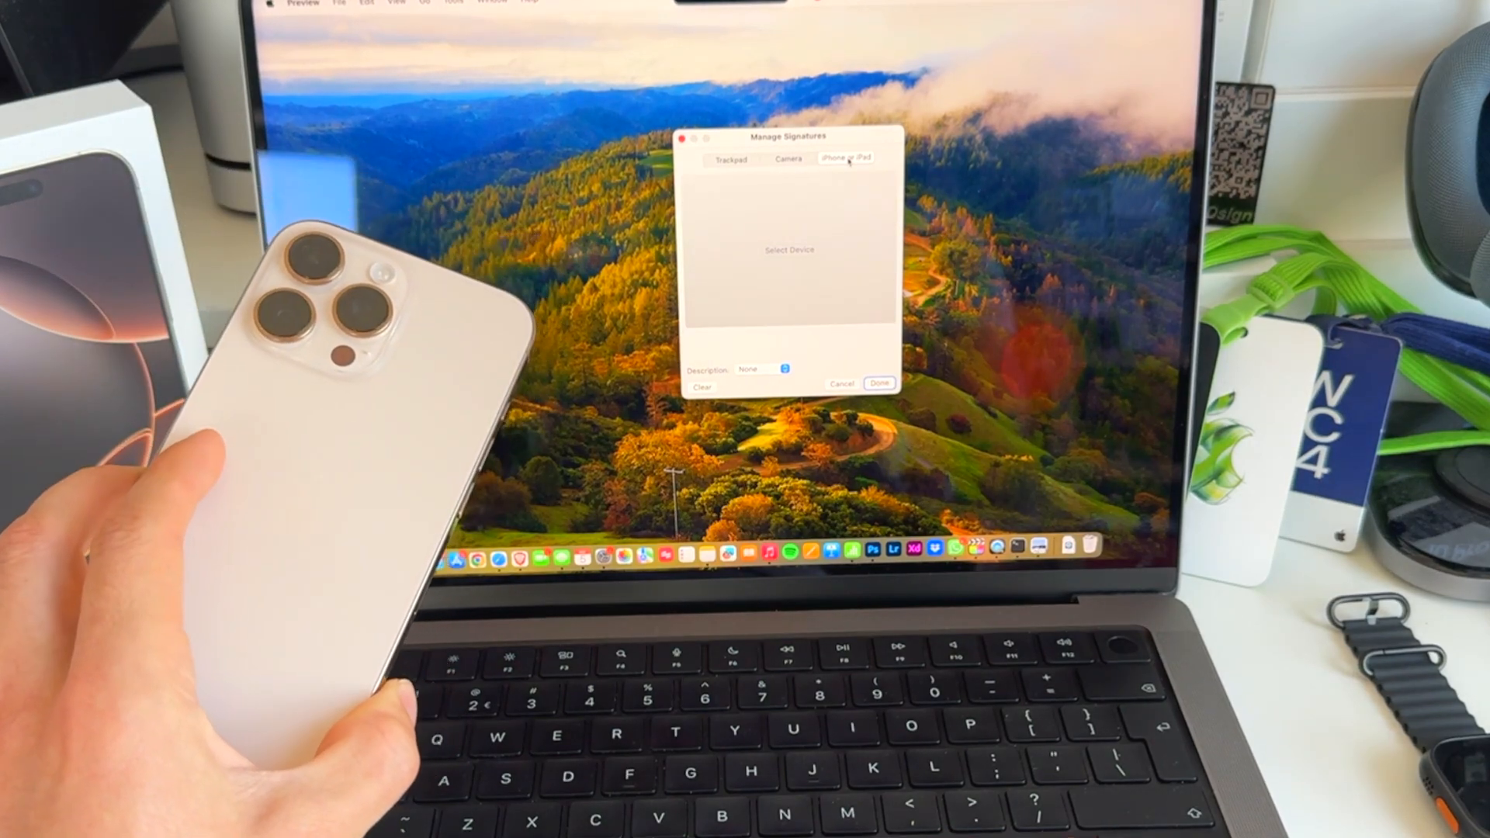
# Step: Select the iPhone from the nearby device list as the signing device
pyautogui.click(844, 158)
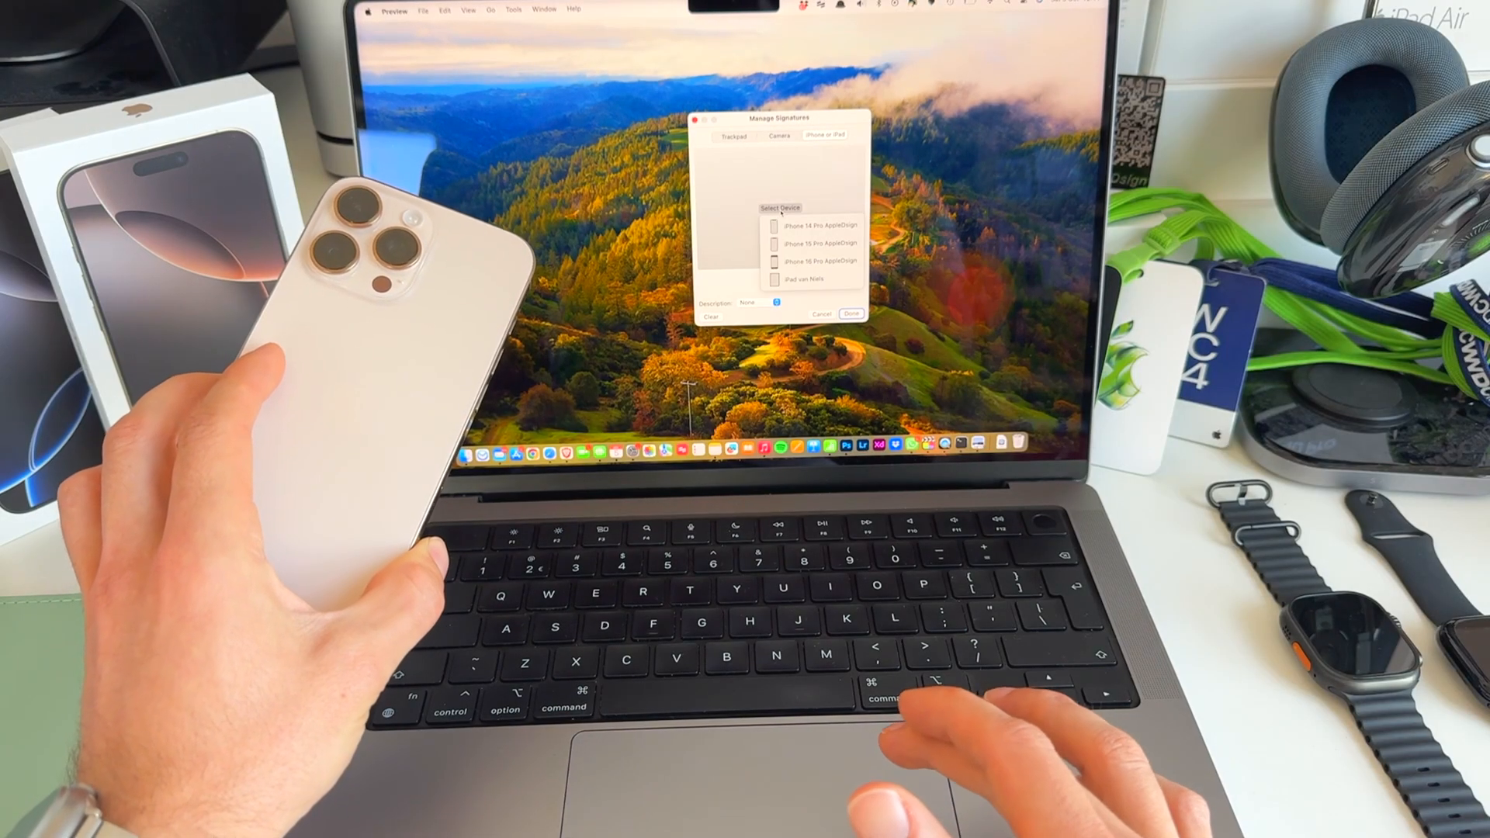
pyautogui.click(814, 261)
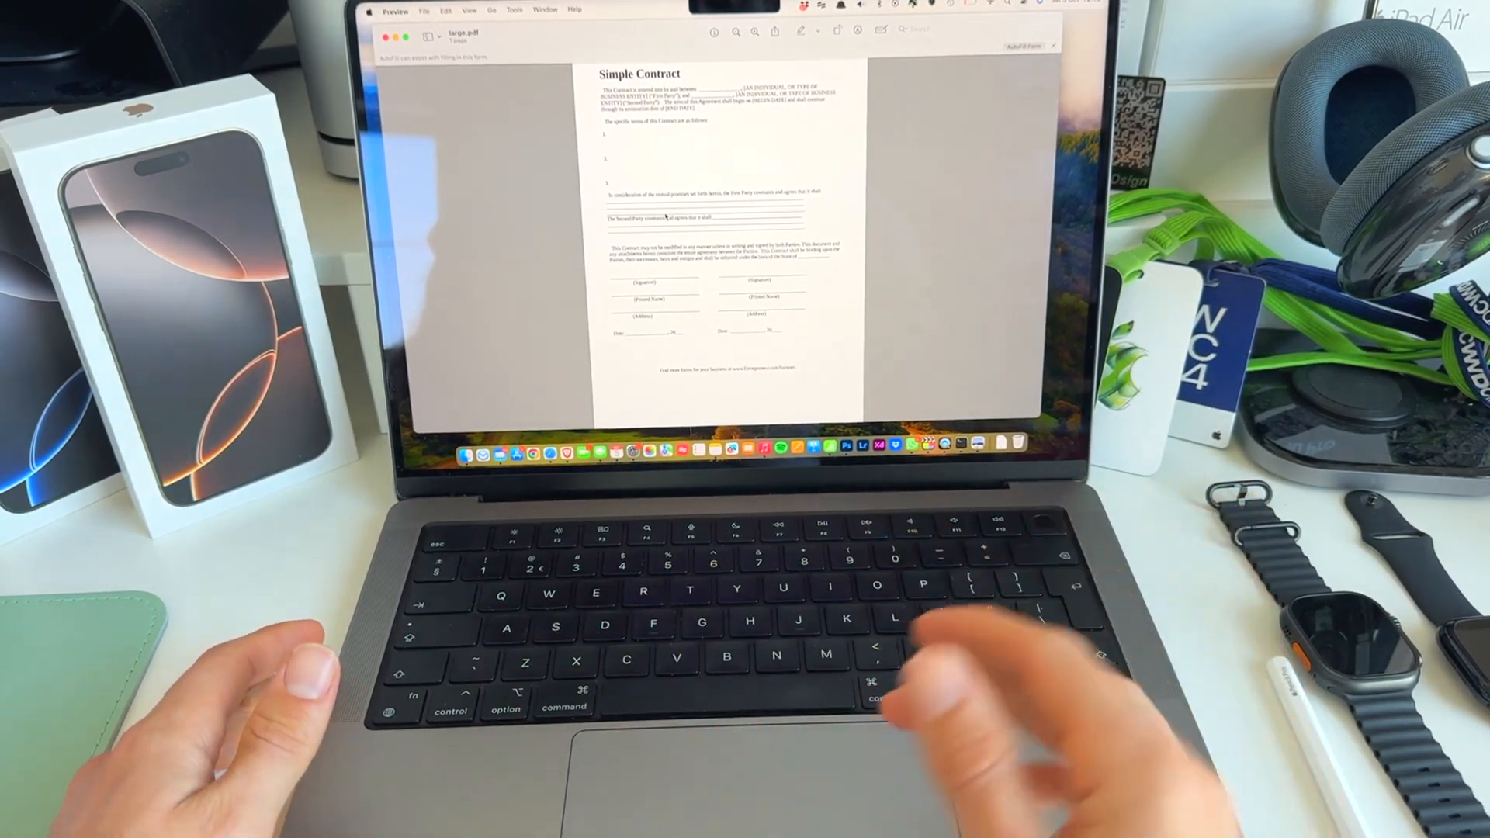
# Step: Browse the Tools menu over the Simple Contract PDF toward Annotate > Signature
pyautogui.click(692, 12)
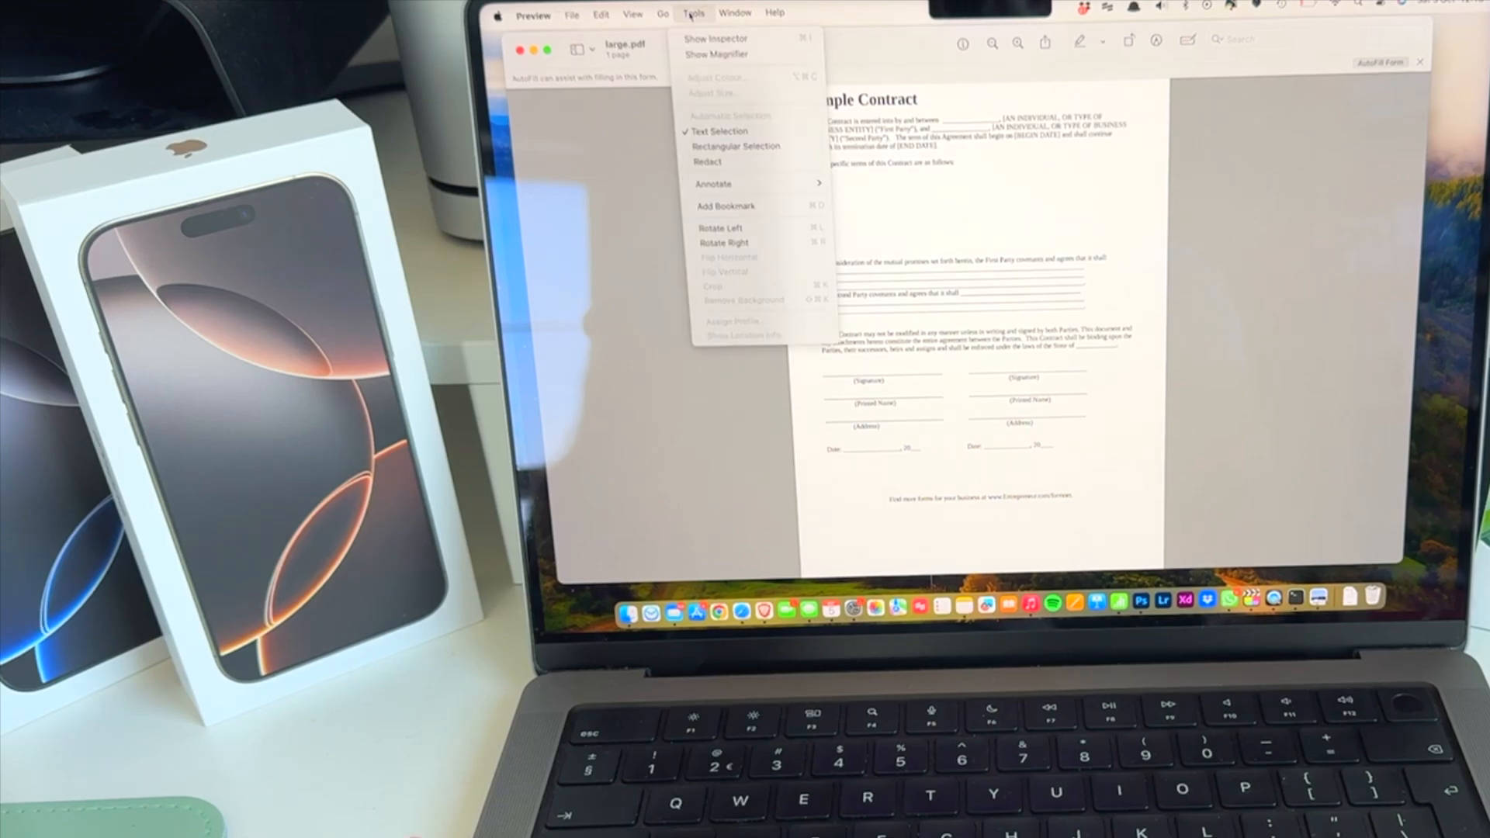